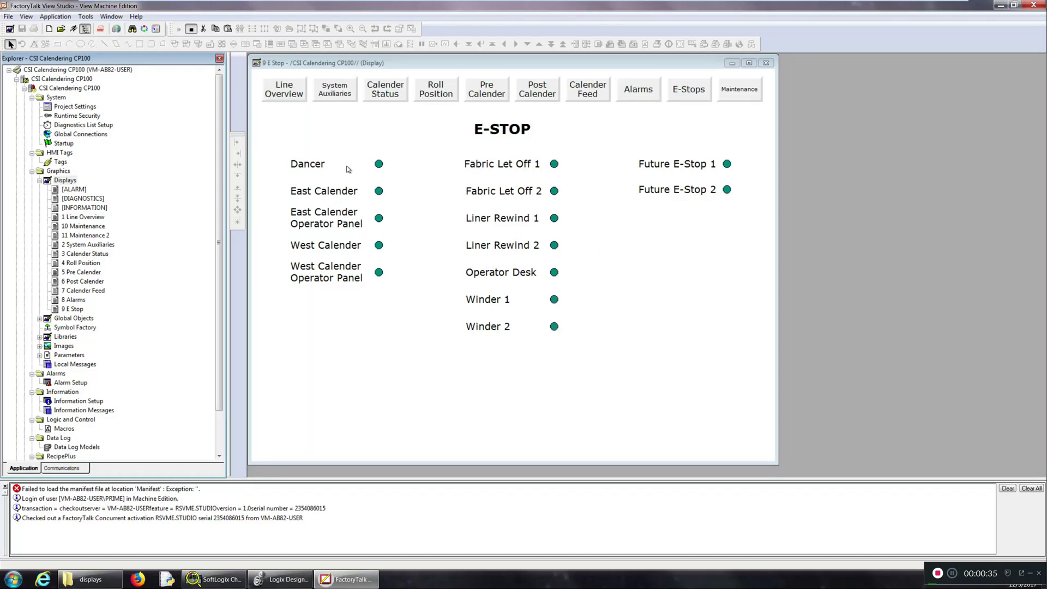
mouse_move(170, 142)
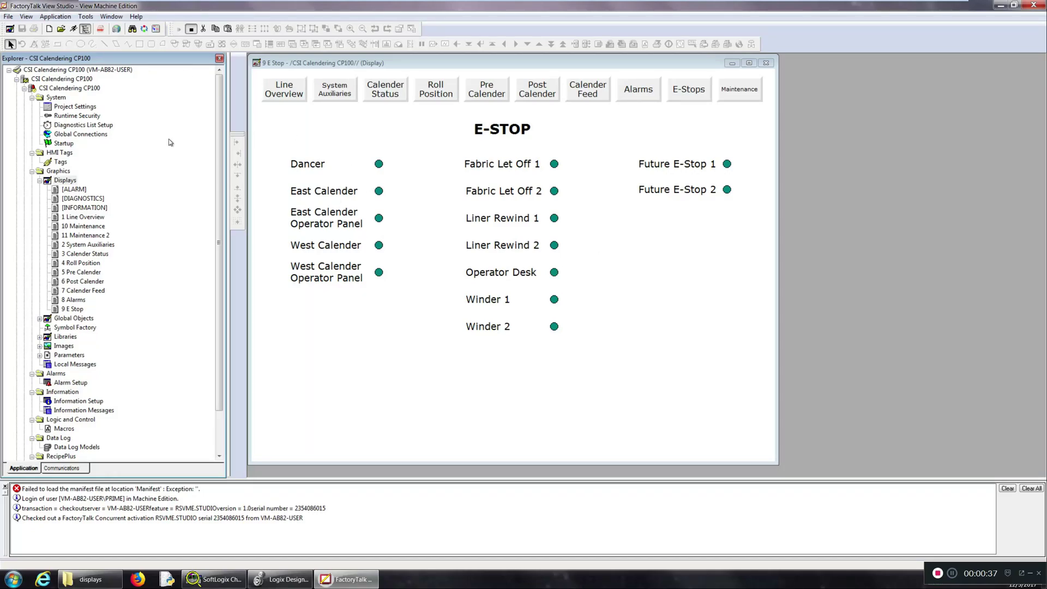
mouse_move(457, 199)
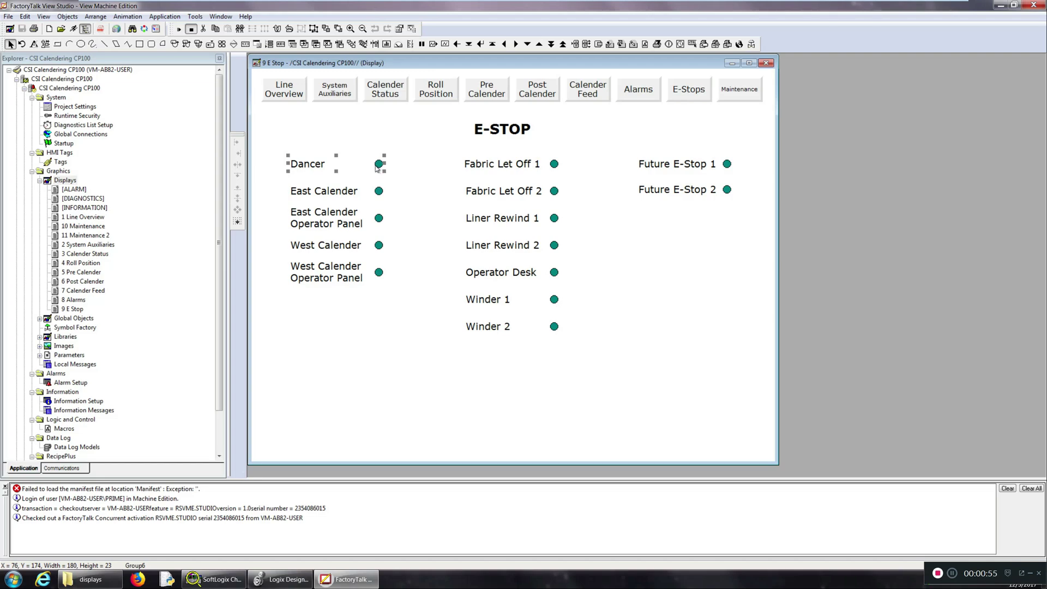
mouse_move(318, 165)
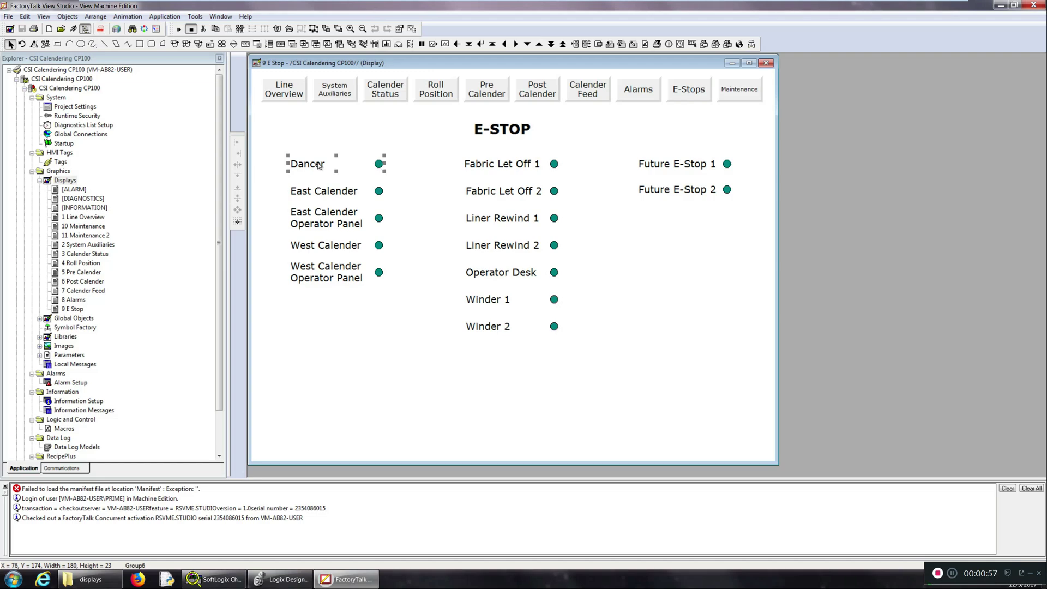
mouse_move(389, 170)
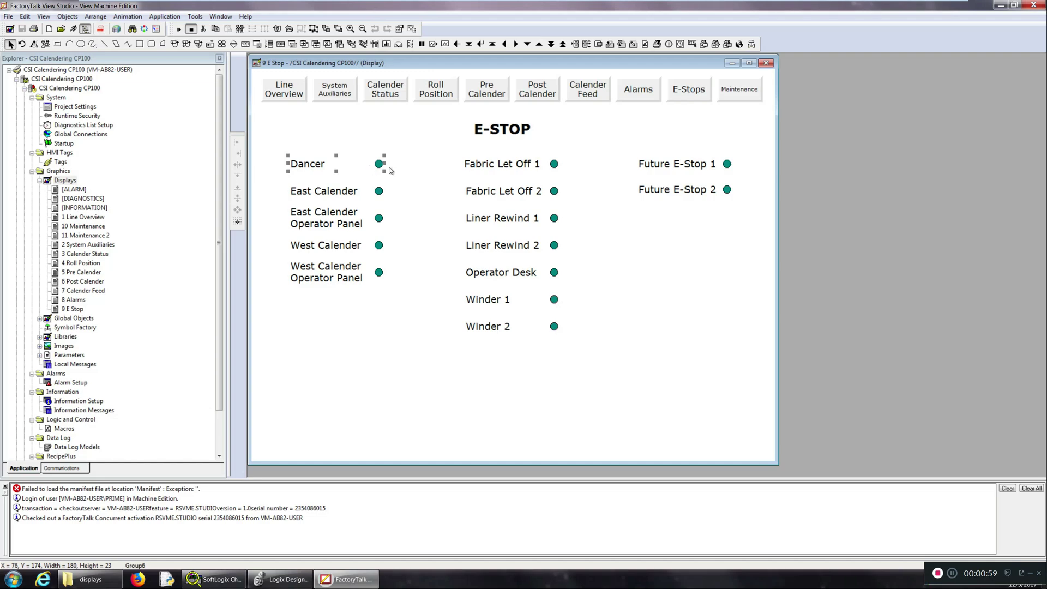
mouse_move(381, 166)
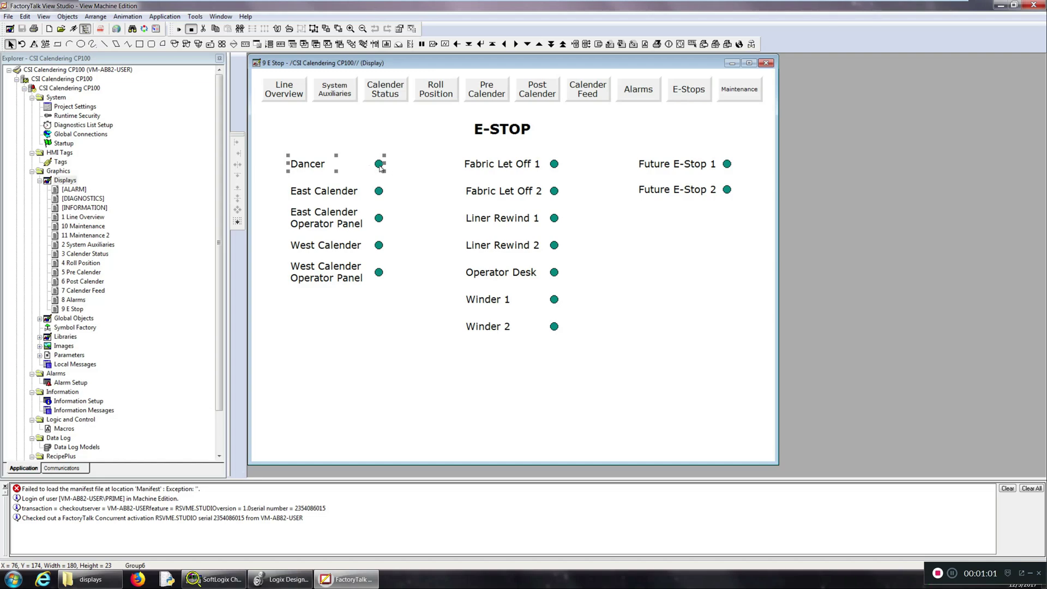
mouse_move(392, 159)
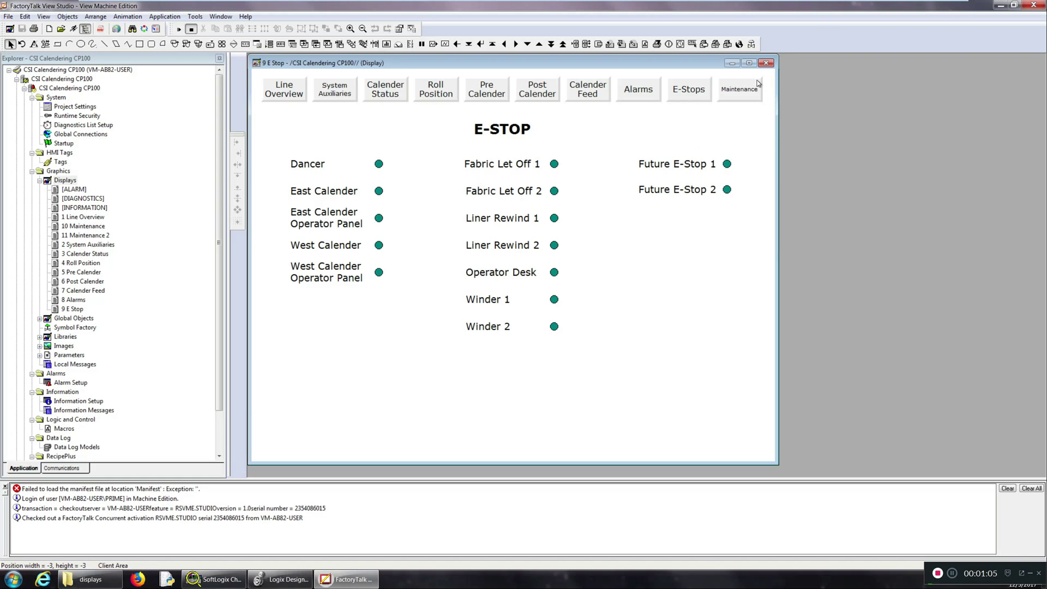
Select the West Calender Operator Panel indicator to reveal Group13 with Arc4 and Text4 in Object Explorer
left_click(411, 29)
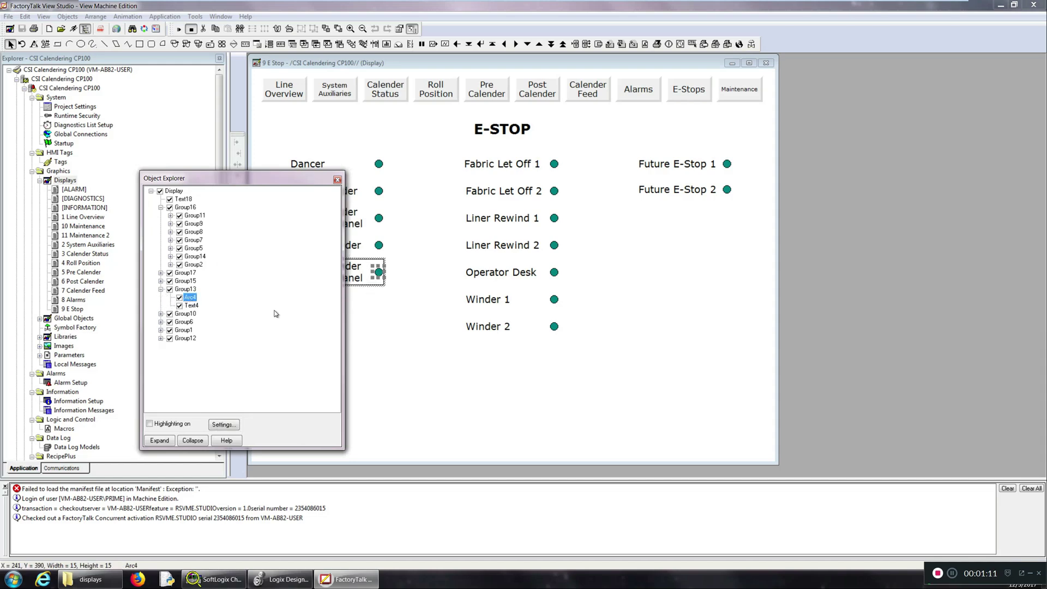
mouse_move(197, 293)
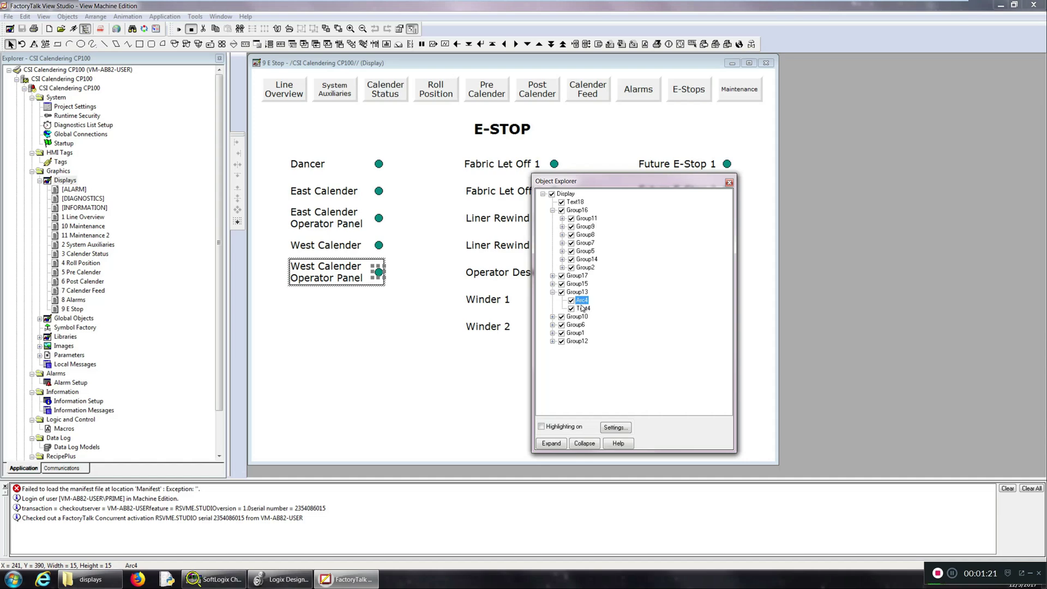
mouse_move(383, 274)
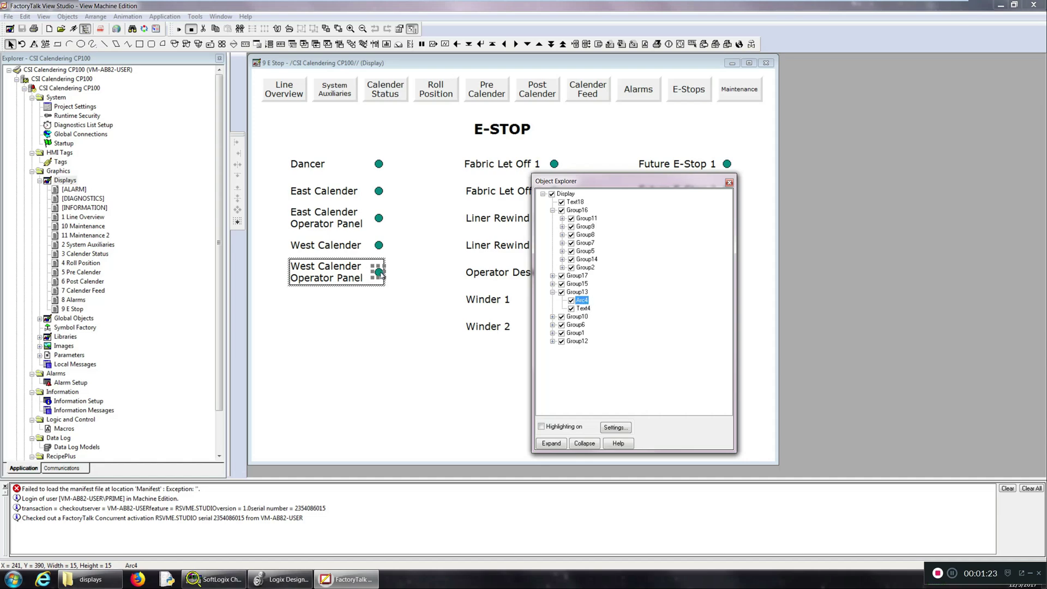
mouse_move(650, 259)
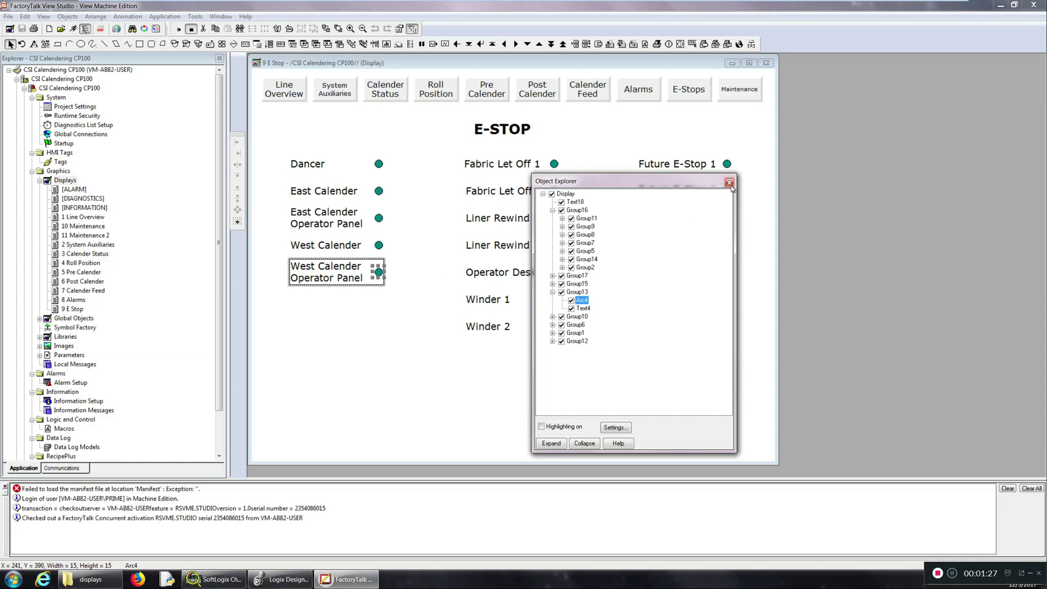
Close the E Stop display, start the Import Export wizard, and delete the old export files
left_click(729, 182)
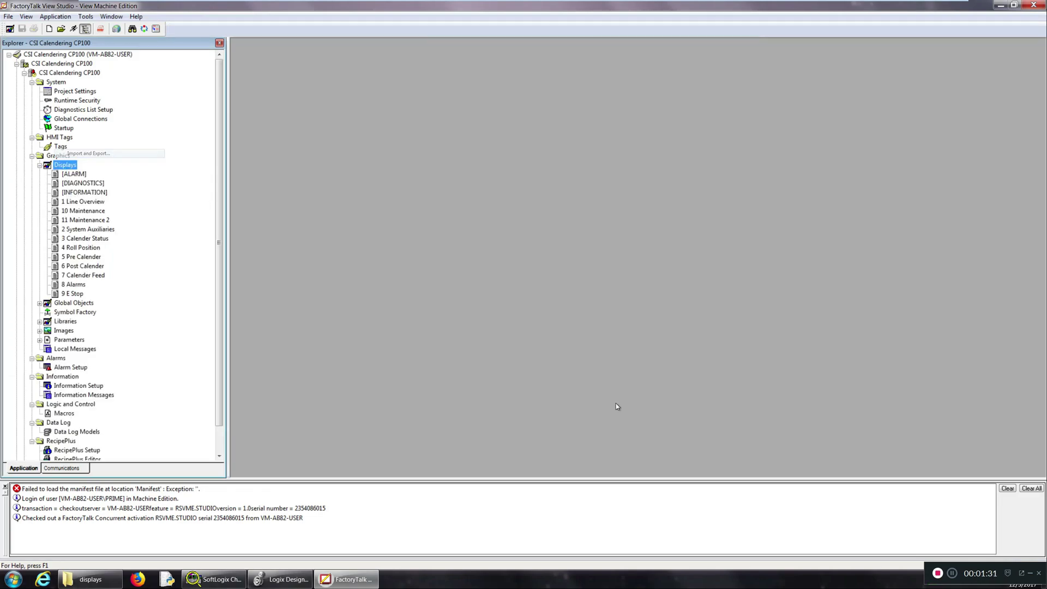
left_click(86, 153)
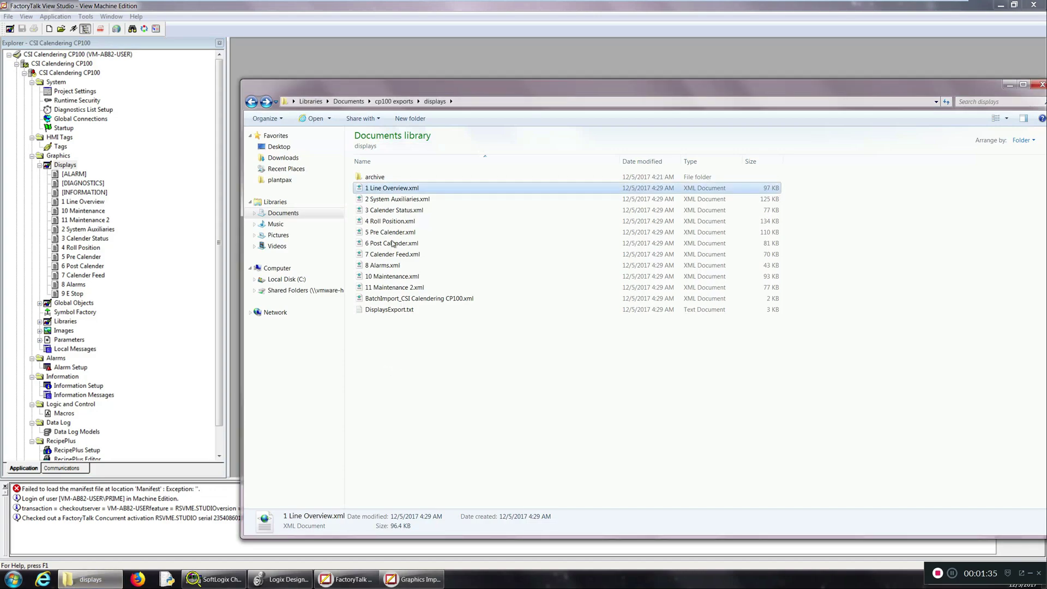
left_click(398, 198)
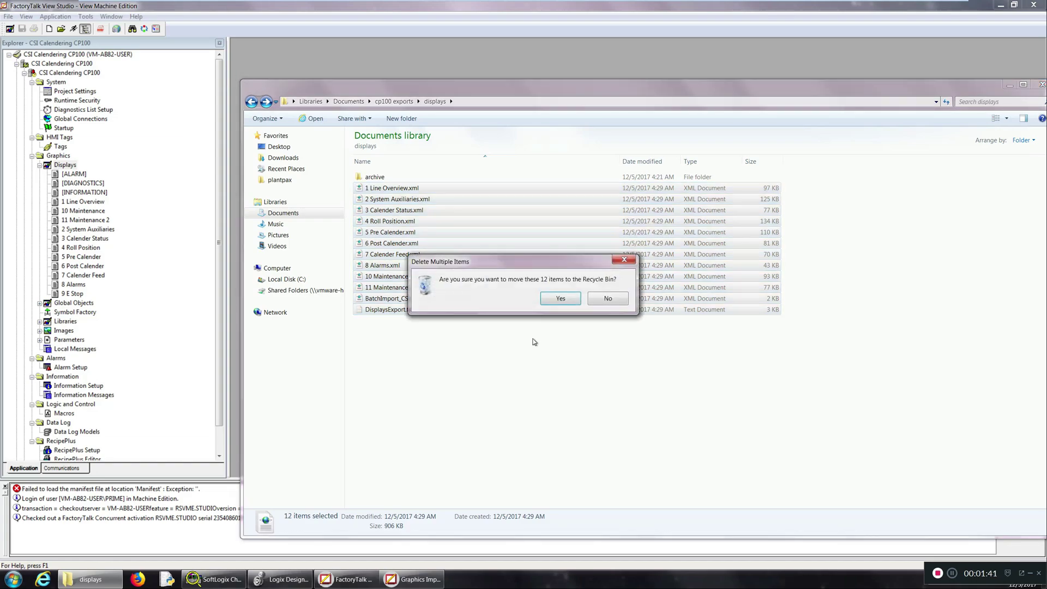
left_click(606, 297)
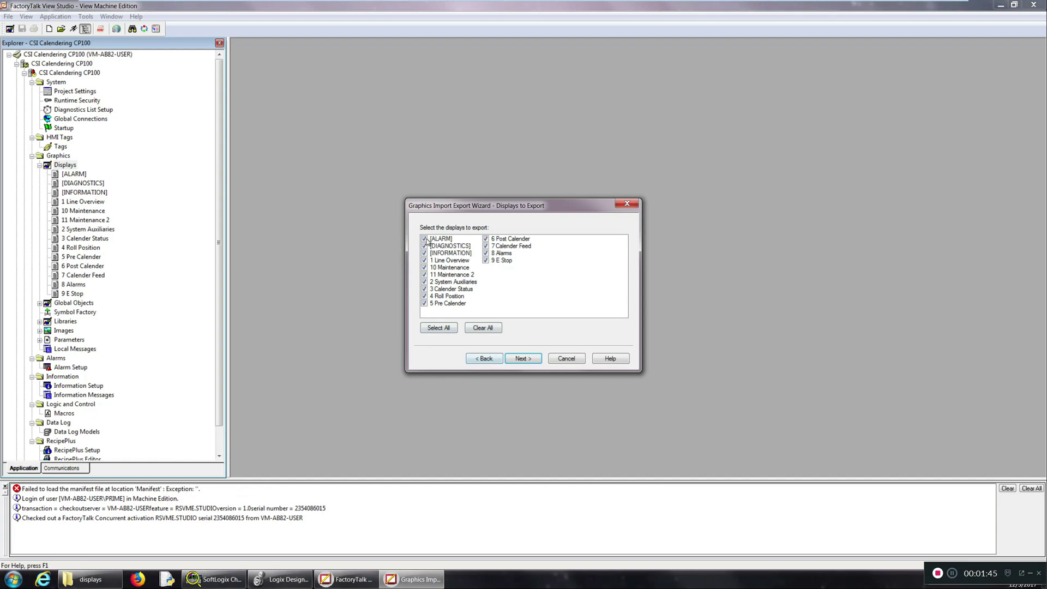
Export all checked displays as XML to the cp100 exports displays folder
left_click(522, 358)
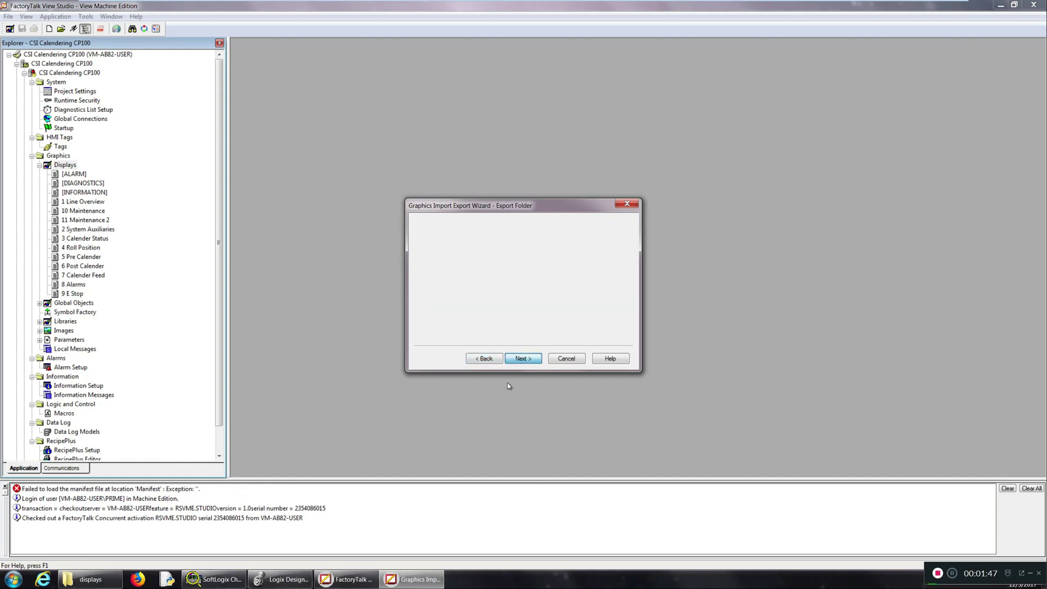
left_click(523, 358)
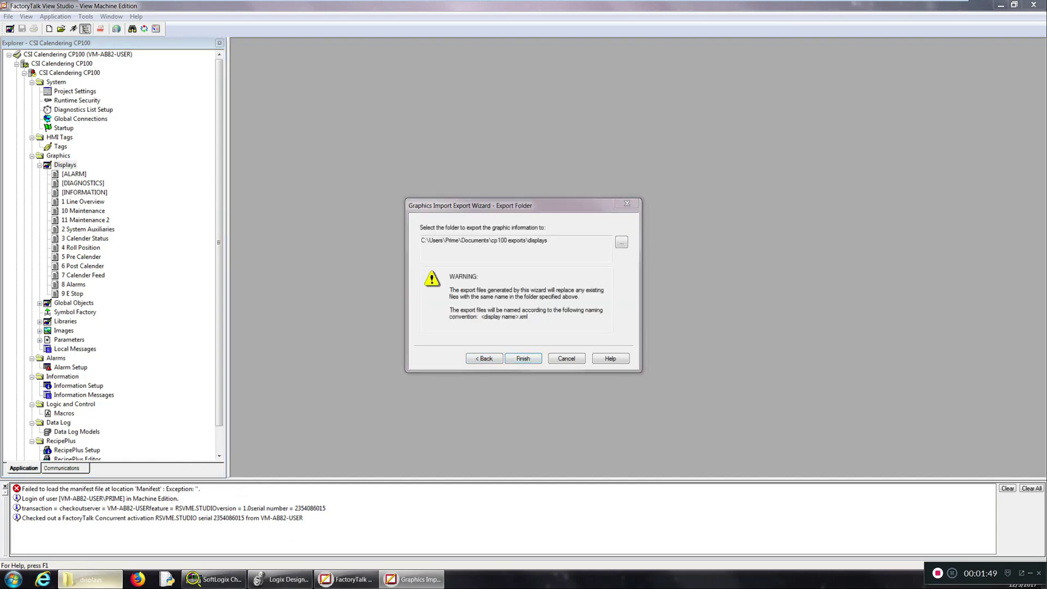
left_click(523, 358)
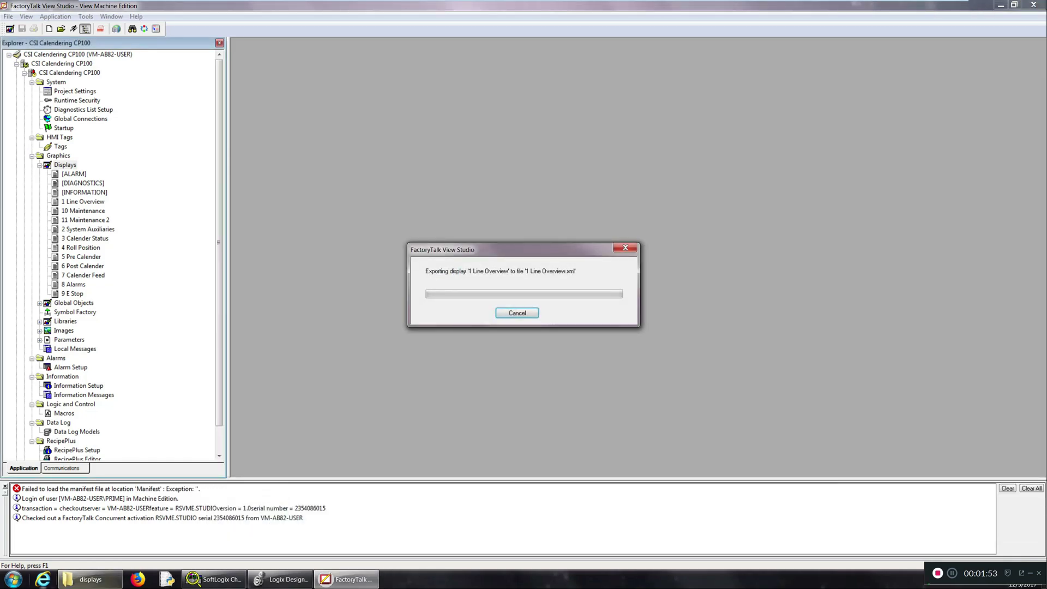
left_click(12, 578)
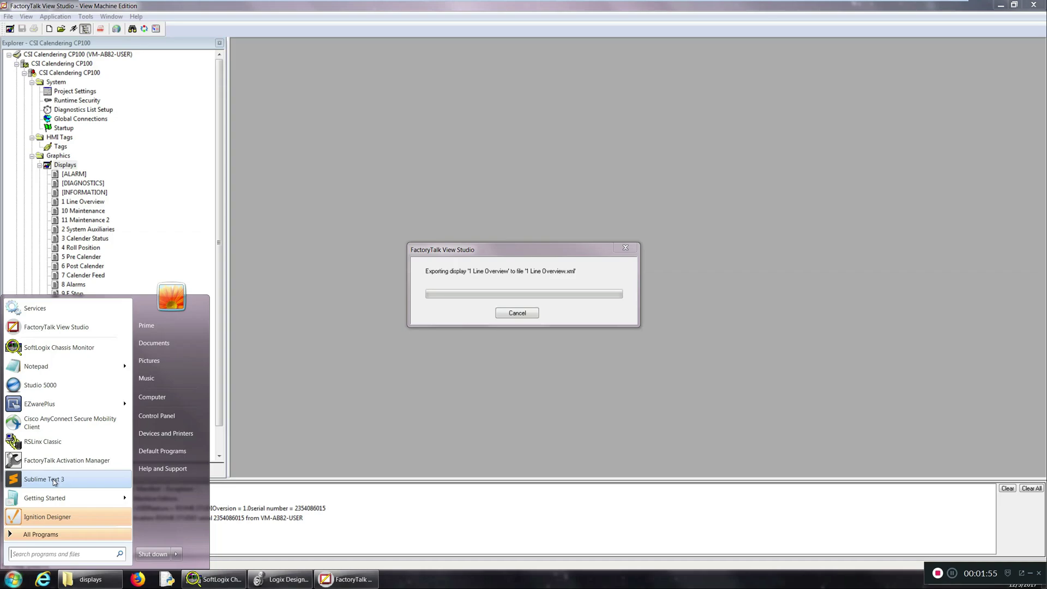
Launch Sublime Text 3 from the Start menu
left_click(44, 478)
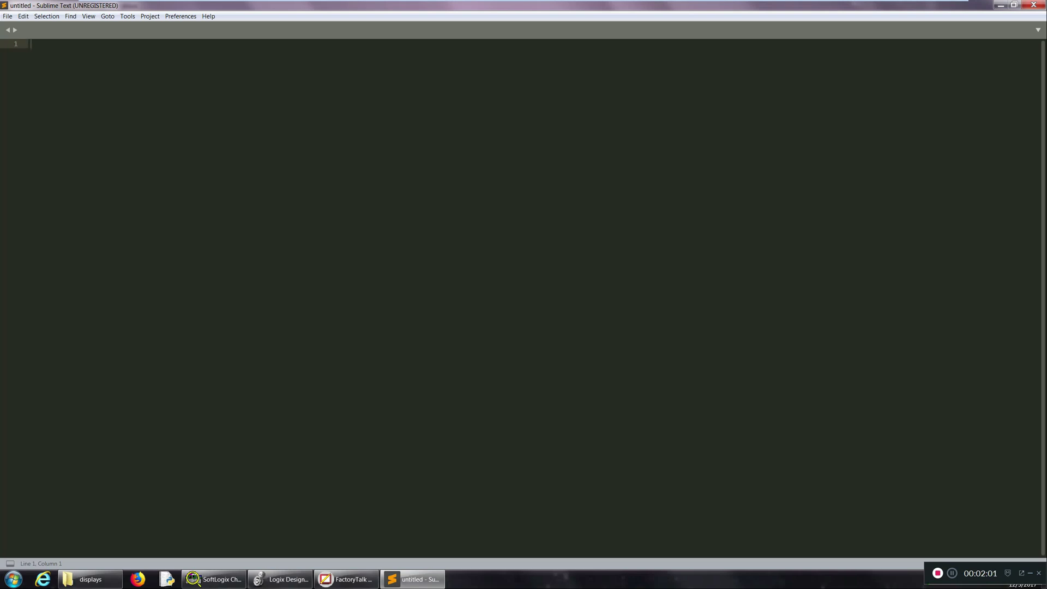
mouse_move(90, 579)
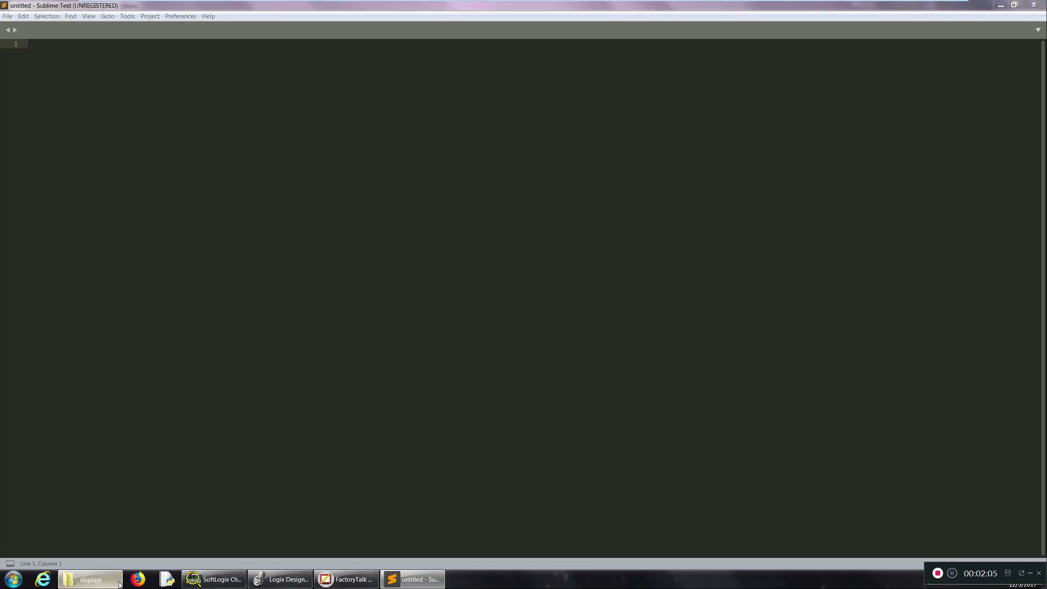
Open 9 E Stop.xml from the displays export folder in Sublime Text
left_click(89, 579)
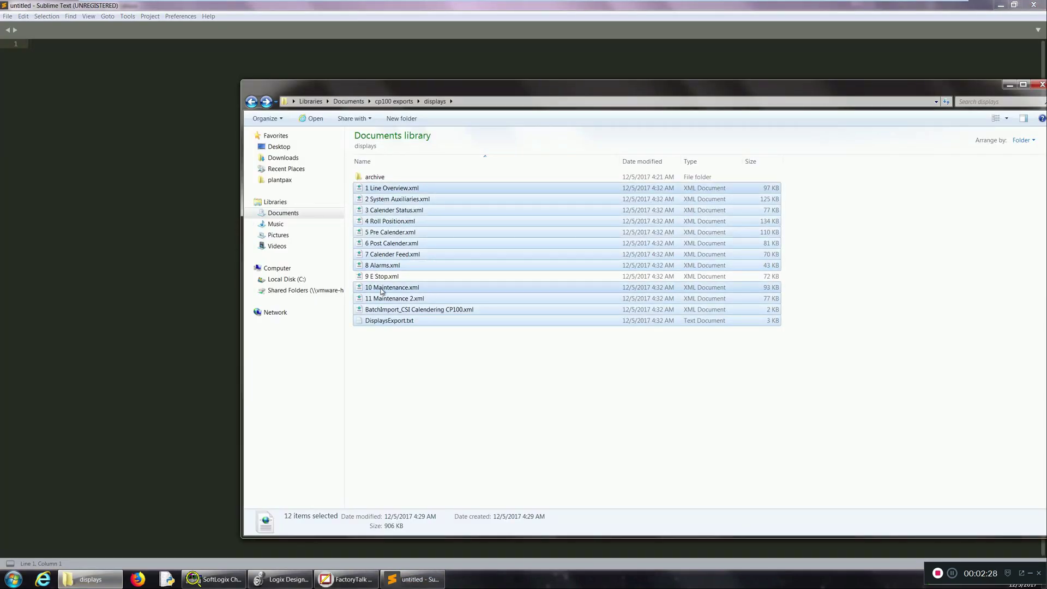
double_click(381, 276)
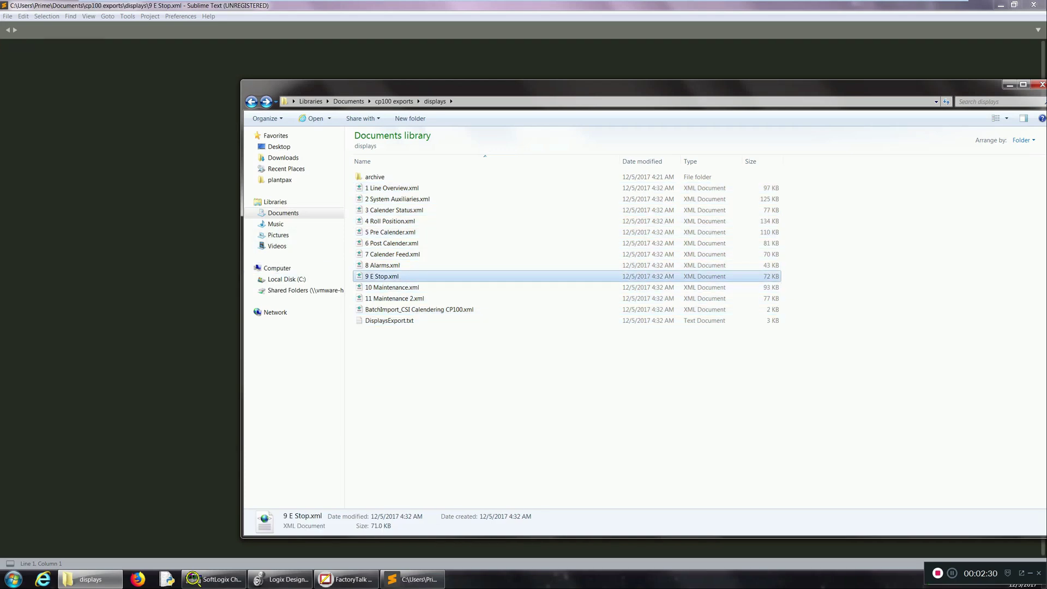
Enter the regex search name="Arc(..?)" height="15" width="15" and open Find in Files
double_click(382, 275)
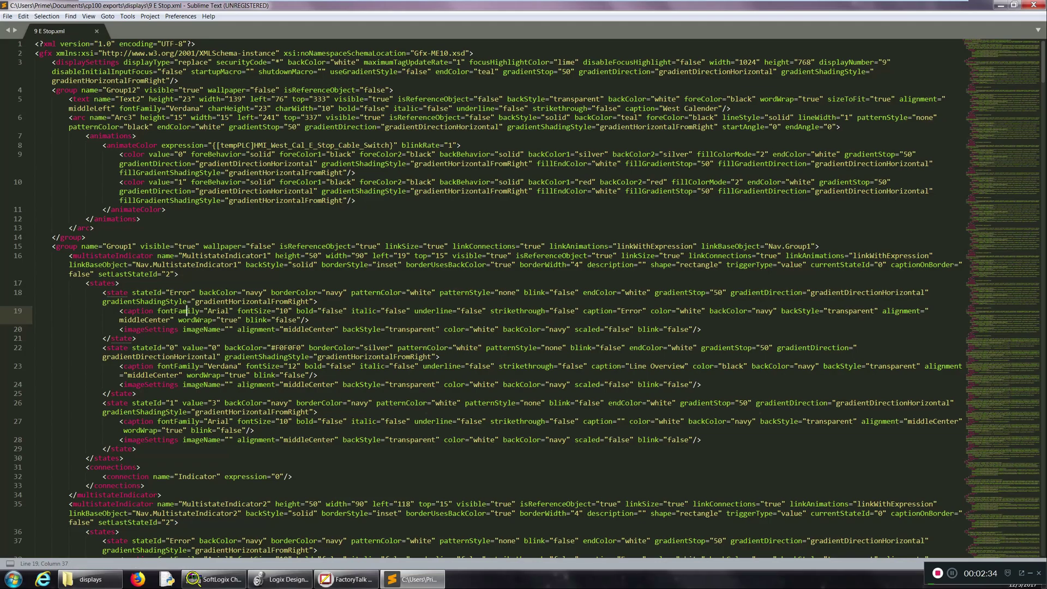
type("arc")
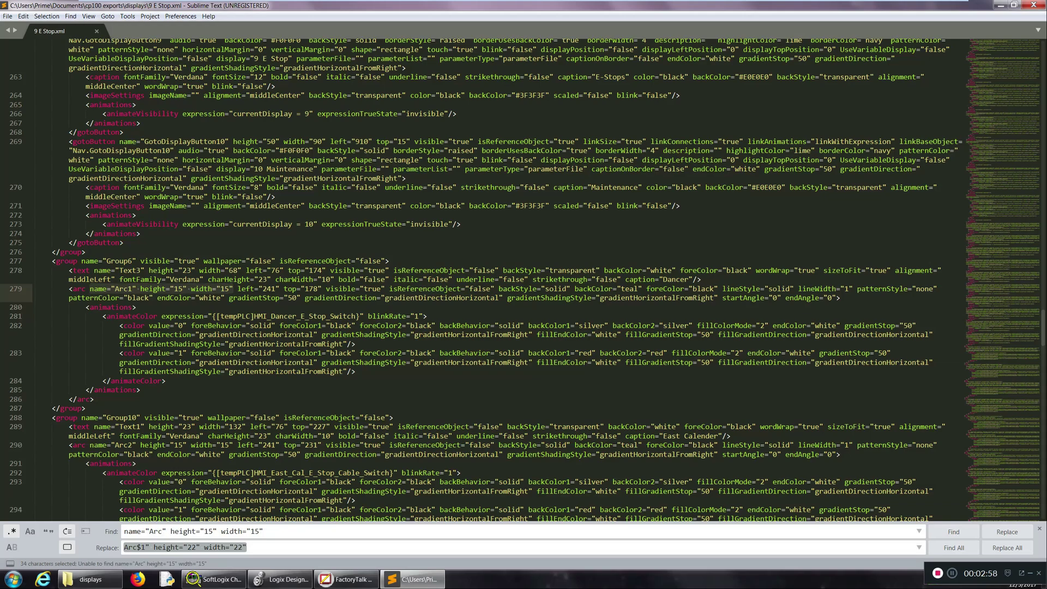
type("()")
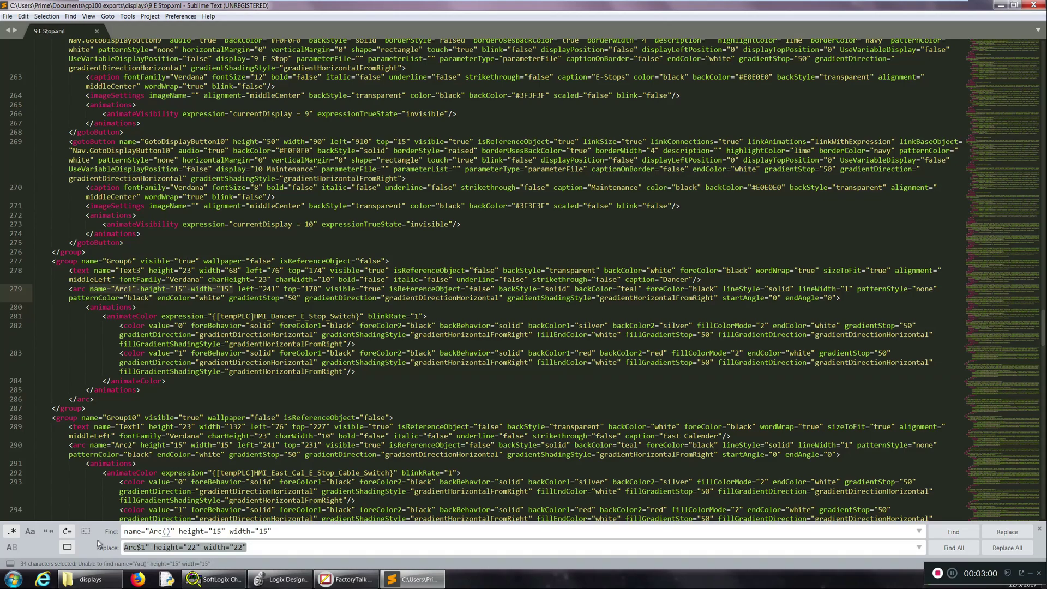
mouse_move(12, 531)
type("..")
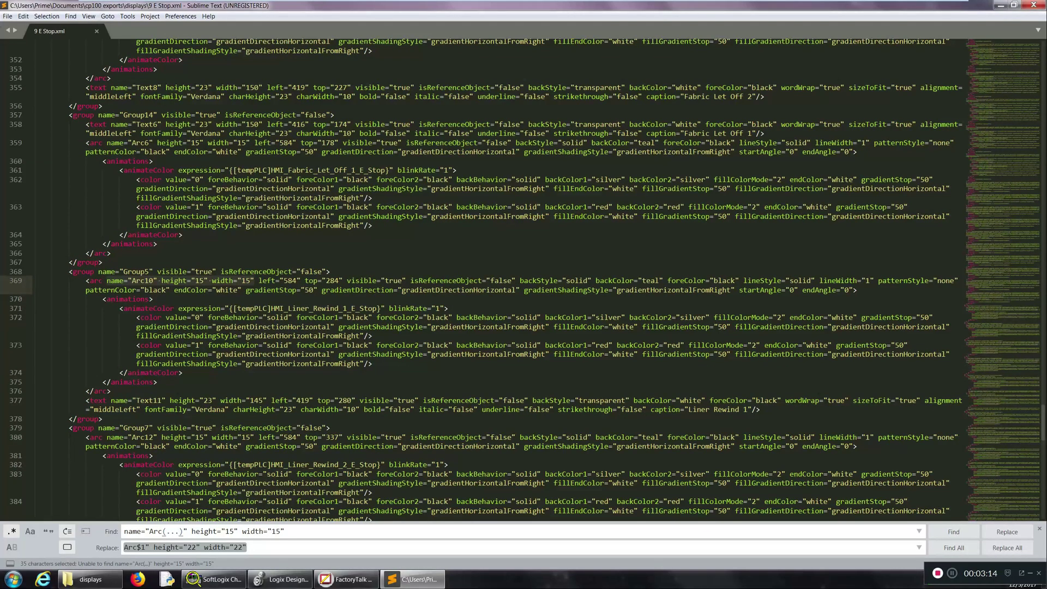
left_click(952, 530)
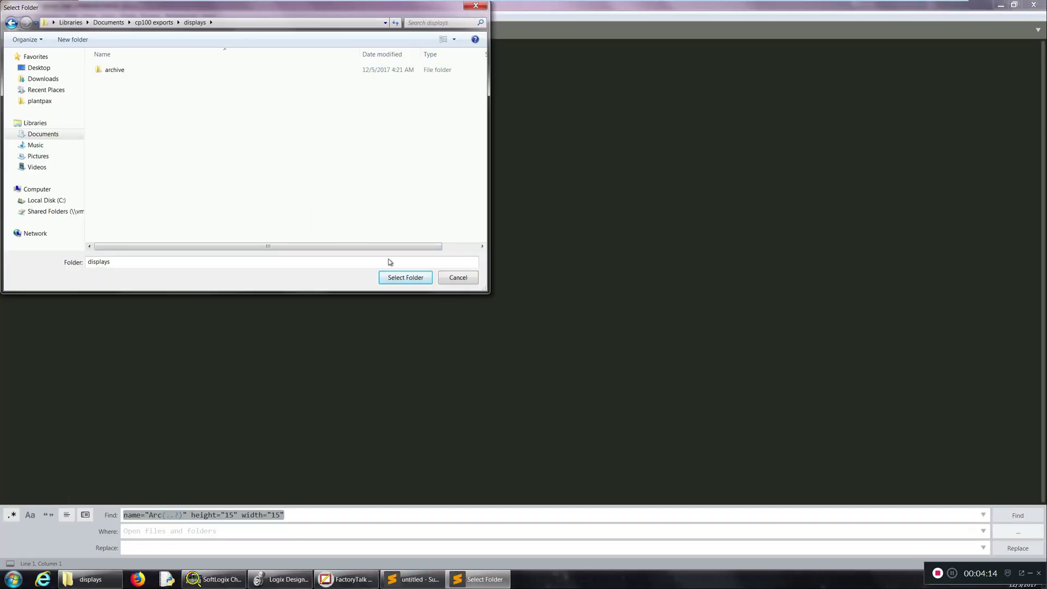
Replace all 62 Arc matches in the displays folder with Arc$1 sized 22 by 22
left_click(404, 277)
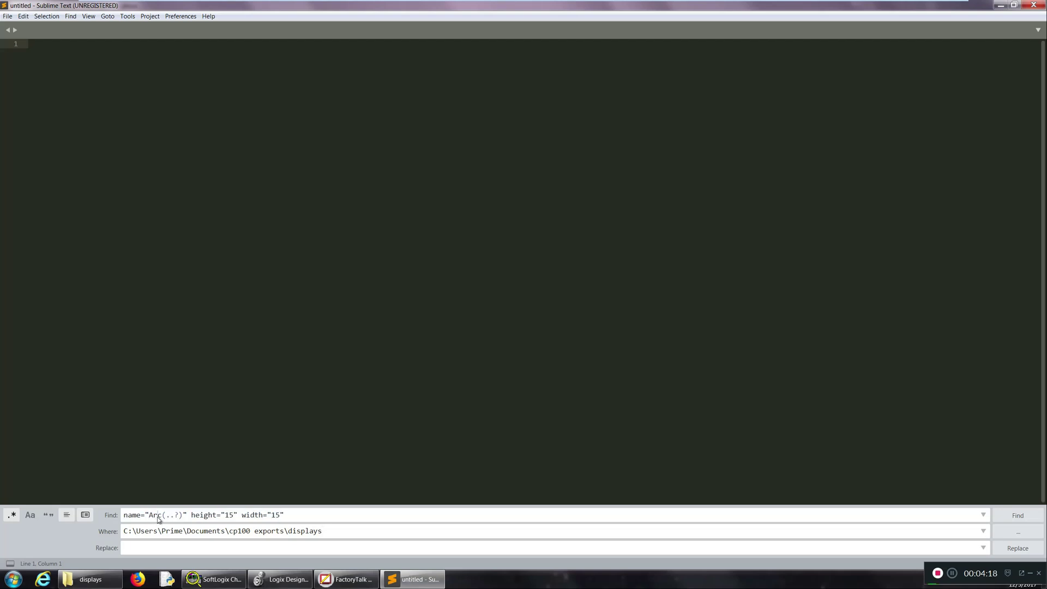
left_click_drag(194, 514, 283, 514)
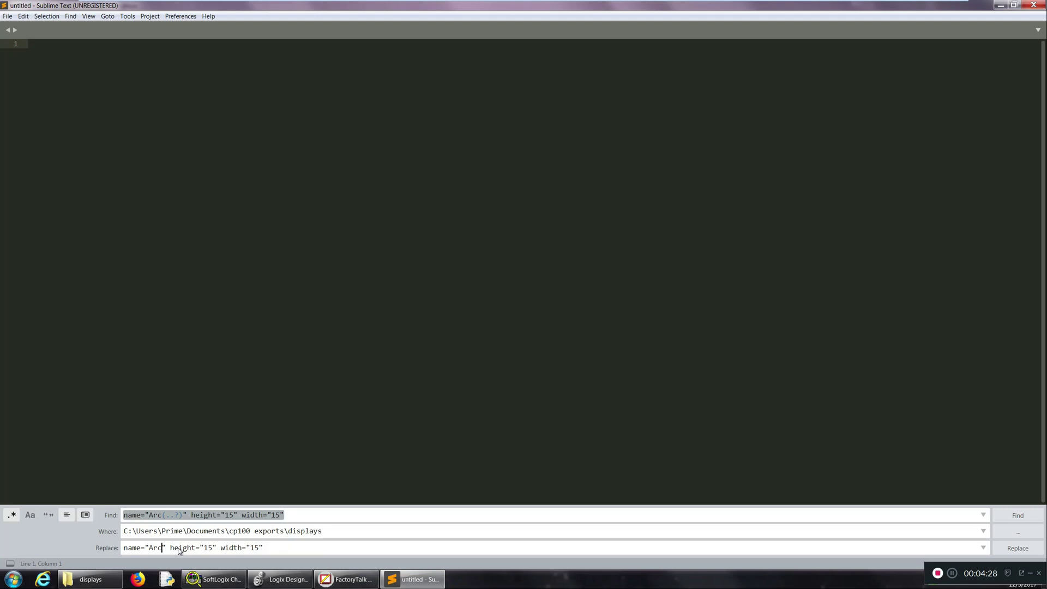
type("$")
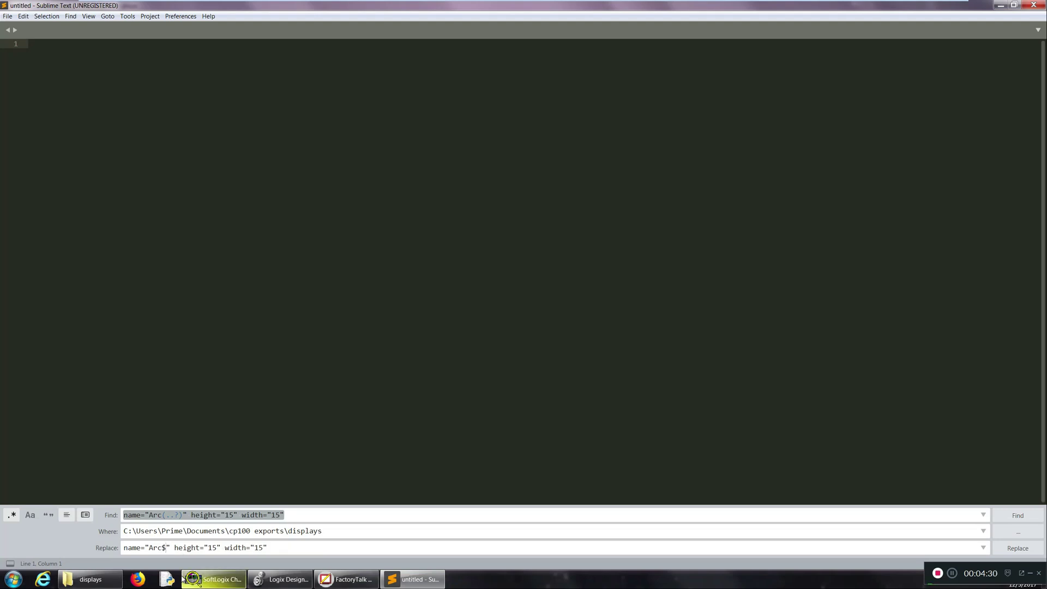
type("1")
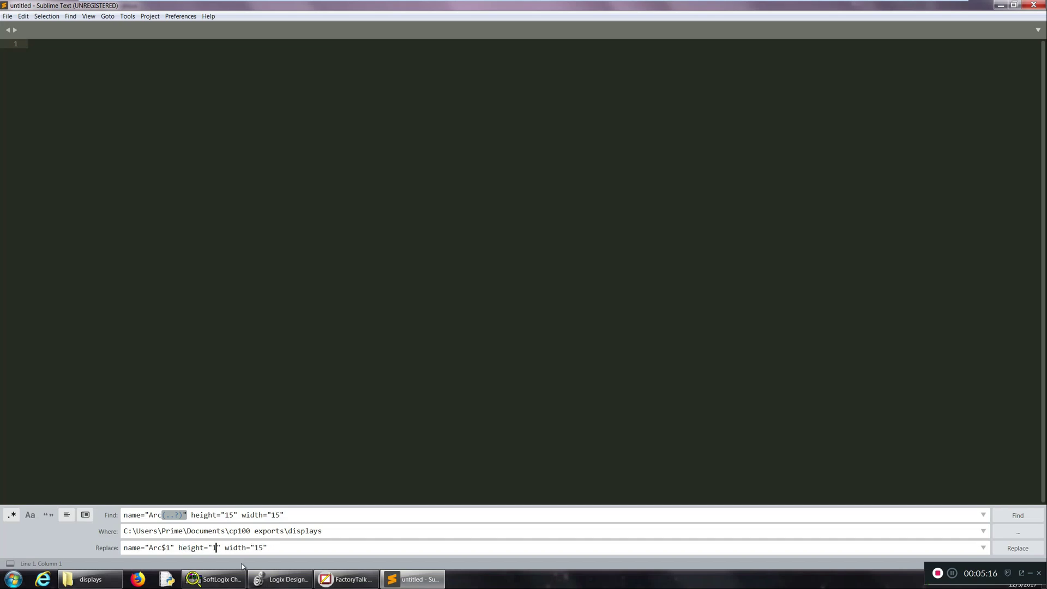
type("22")
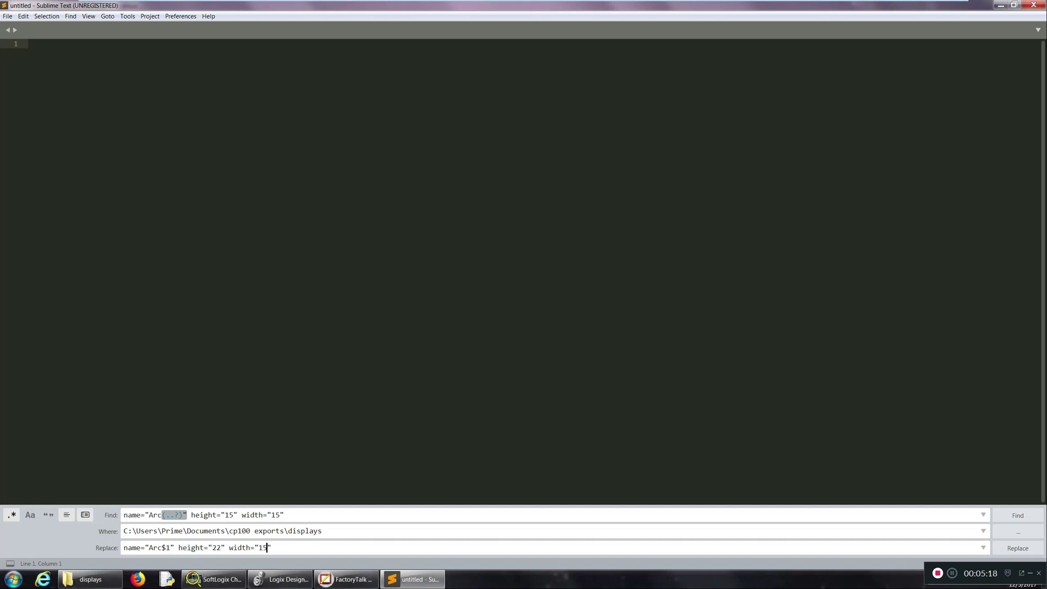
type("22")
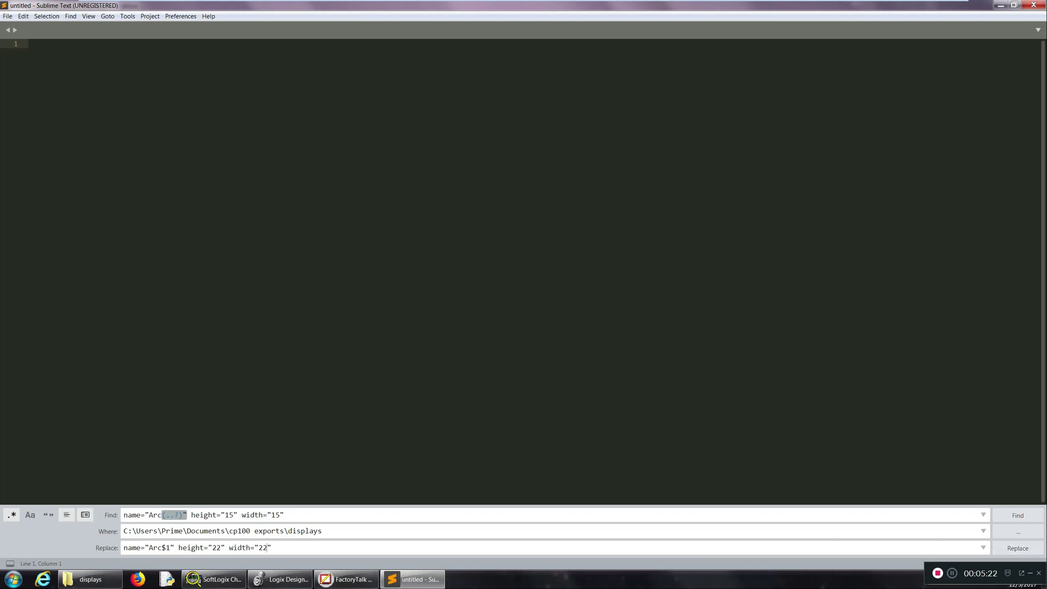
left_click(1017, 548)
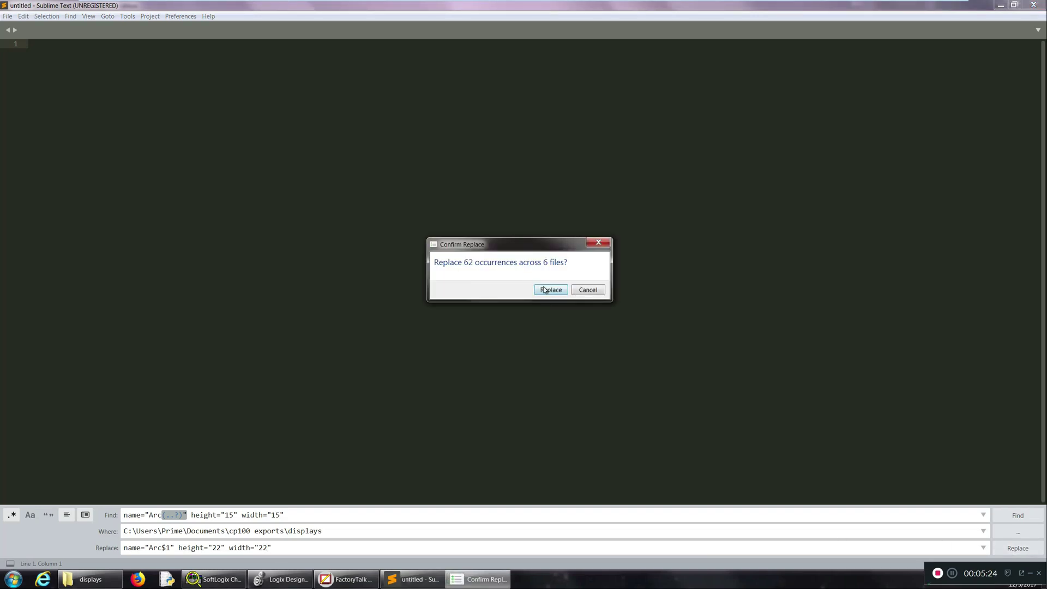
left_click(550, 289)
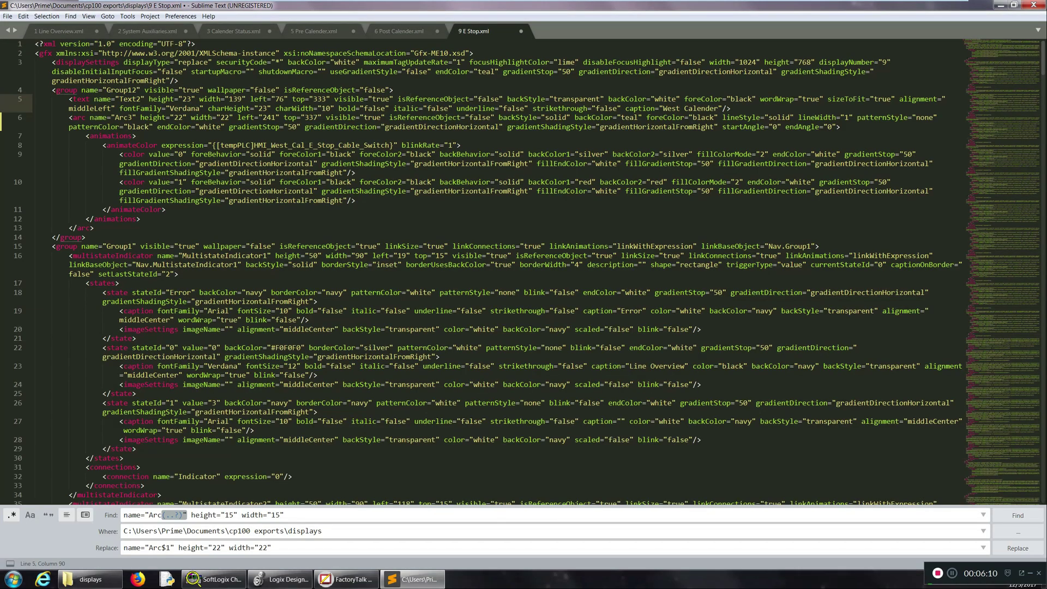
Check the edited XML tabs show height and width 22, then close the files
scroll("down", 3)
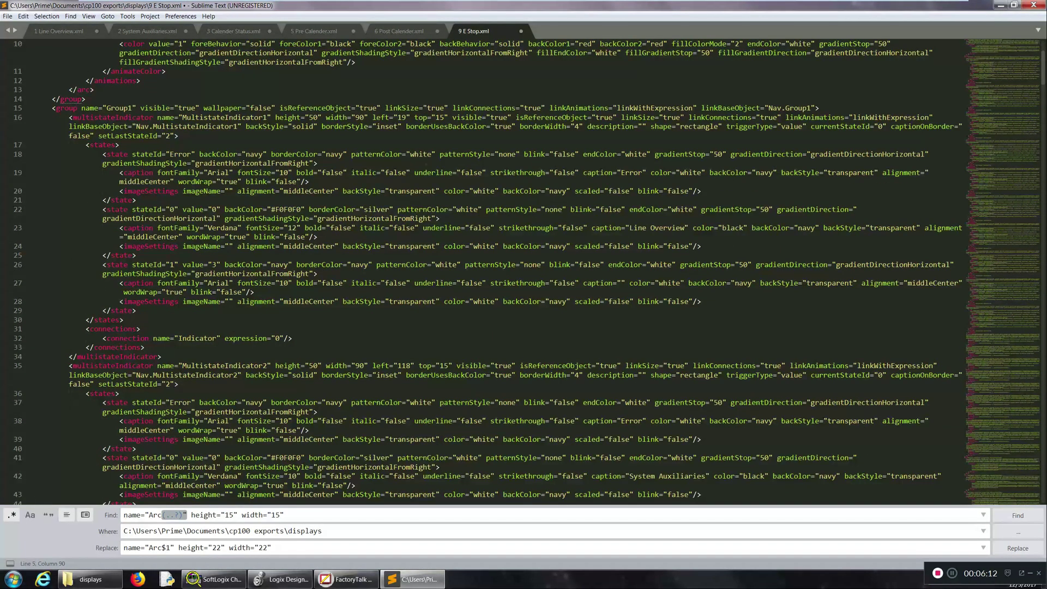
left_click(59, 31)
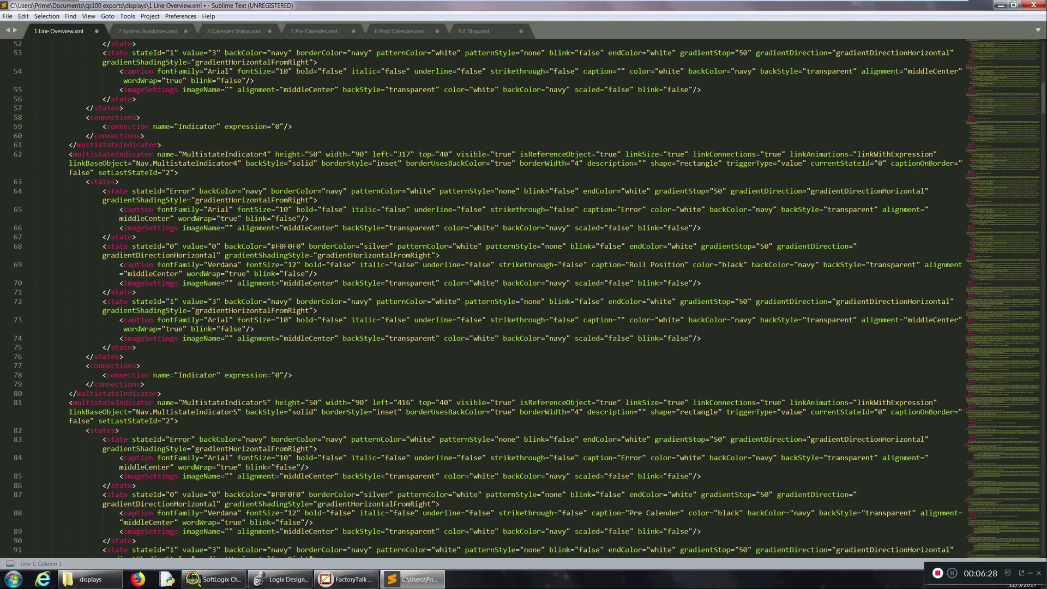
left_click(474, 31)
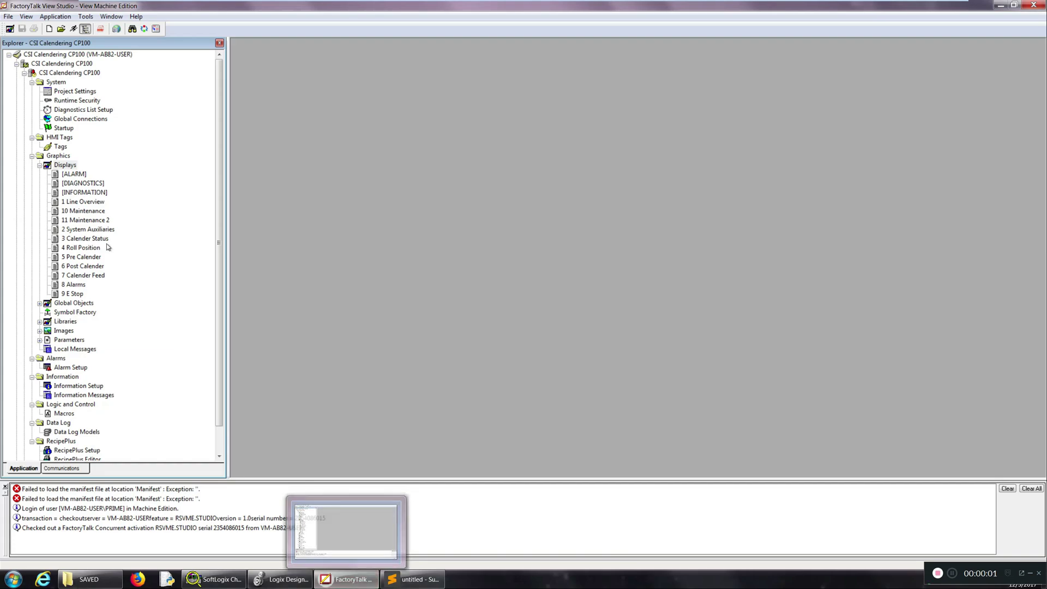
Batch import BatchImport_CSI Calendering CP100.xml with backup, updating existing objects
left_click(66, 164)
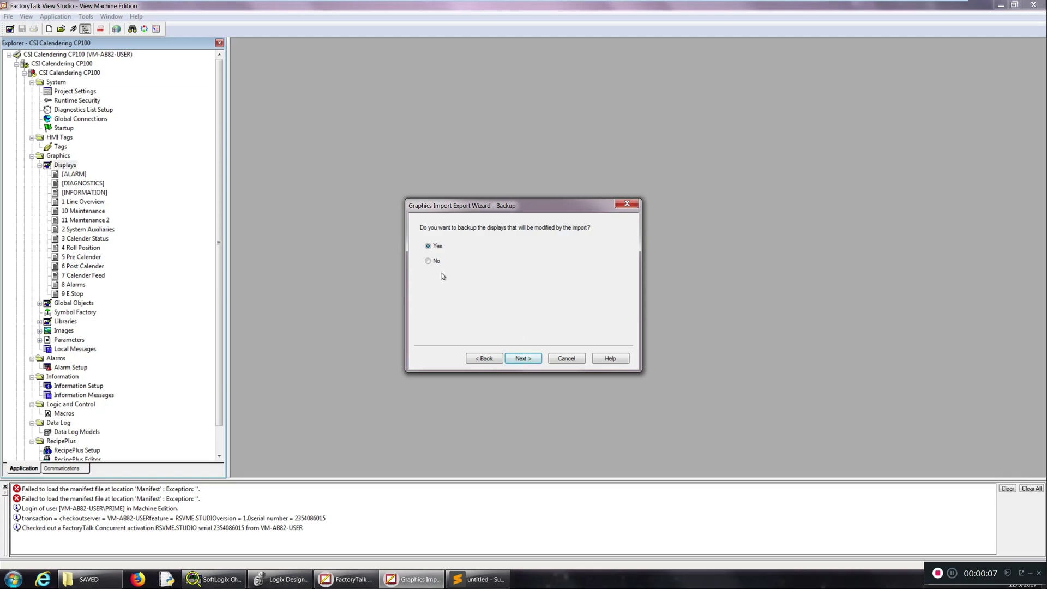
left_click(523, 358)
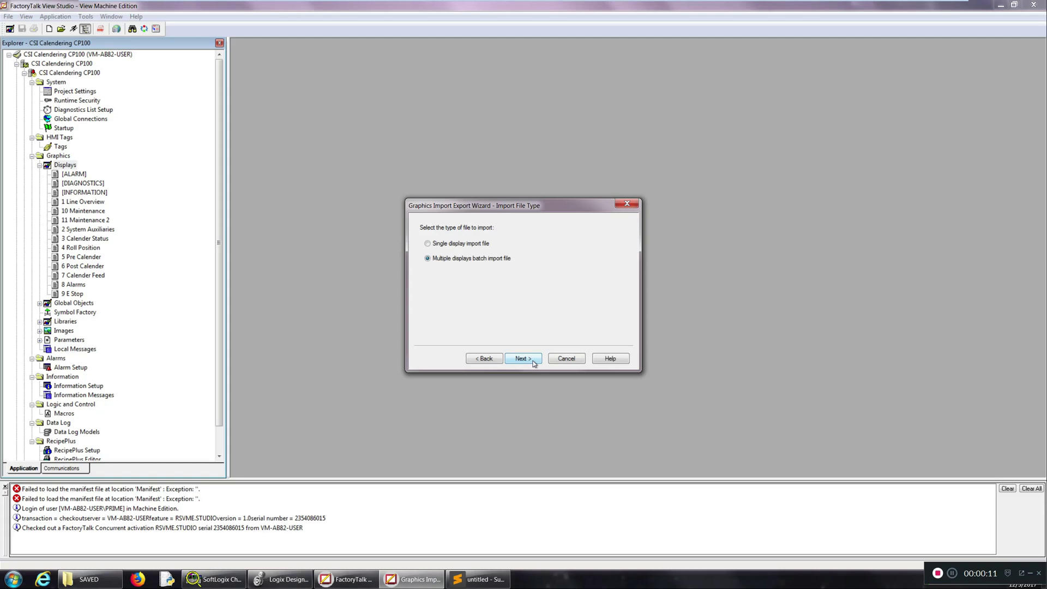
left_click(521, 359)
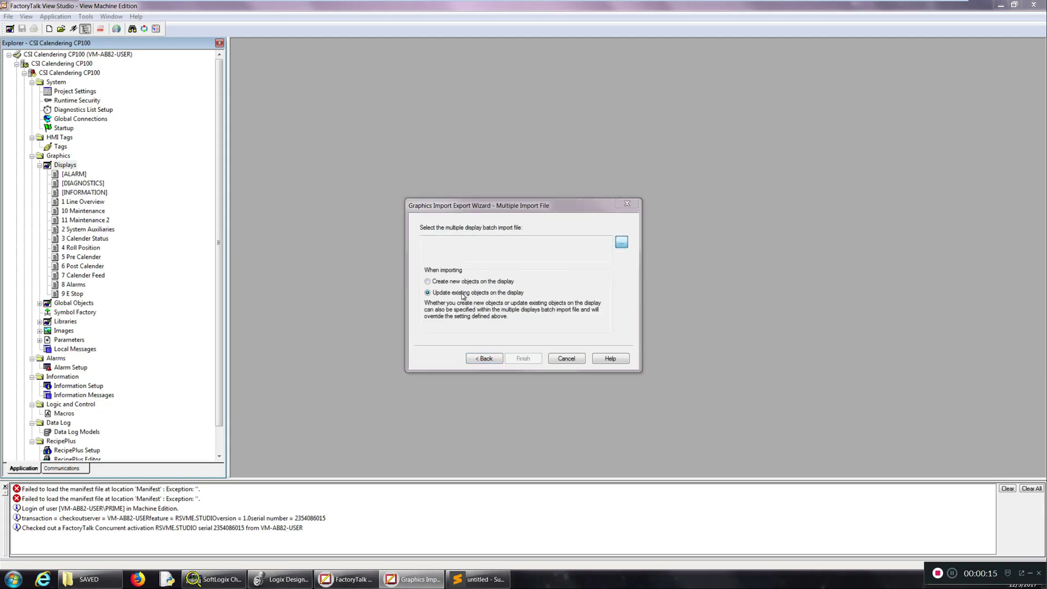
left_click(620, 242)
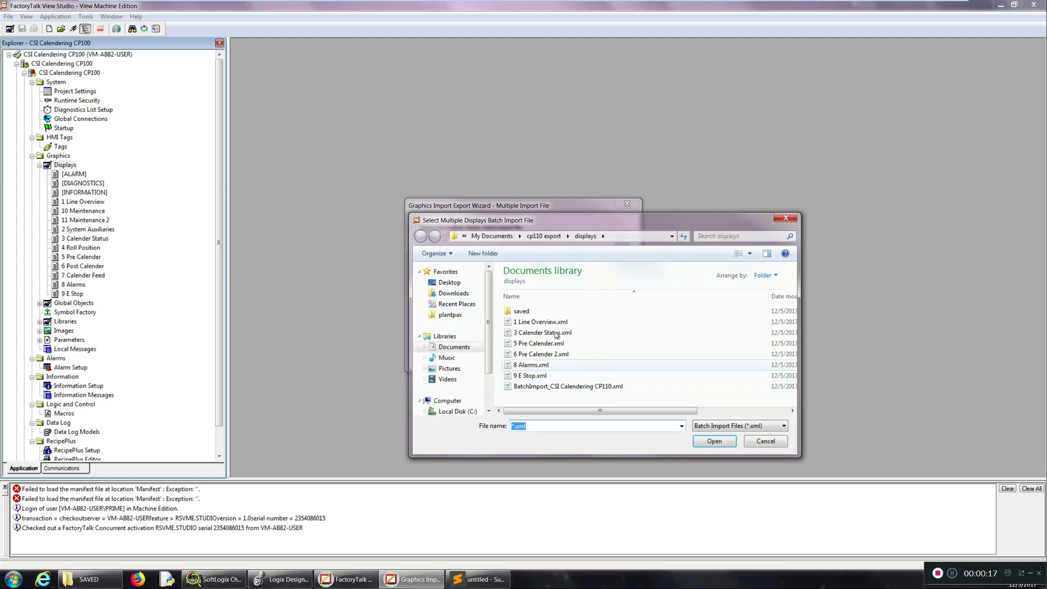
left_click(420, 235)
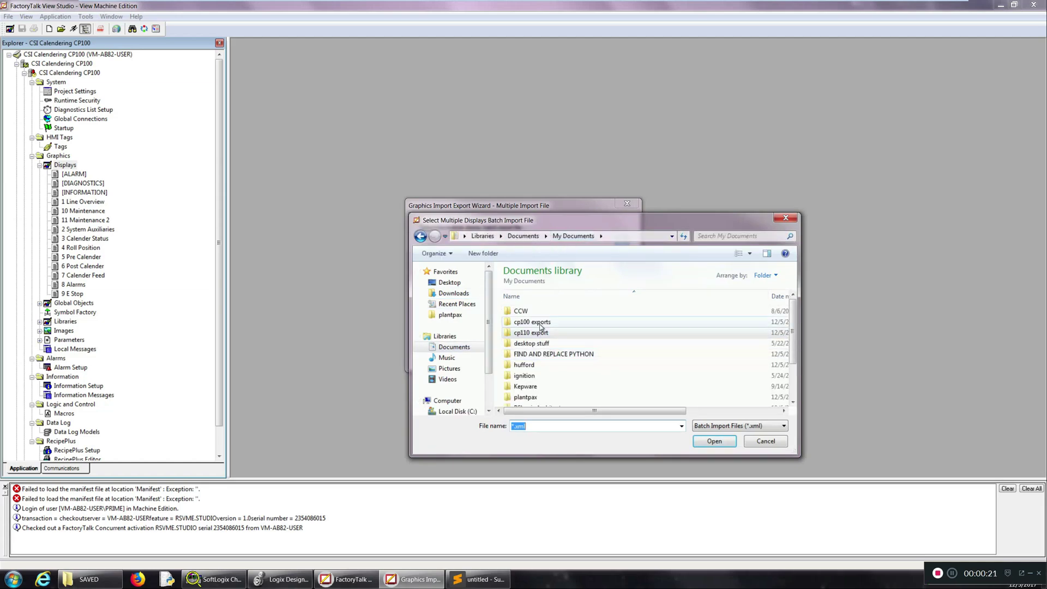
double_click(532, 321)
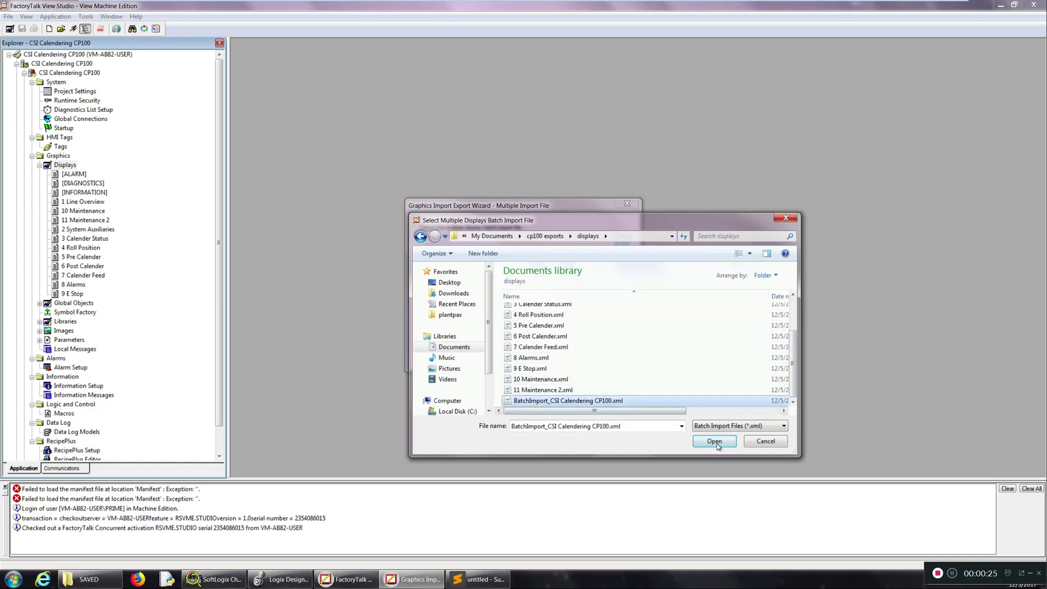
left_click(713, 441)
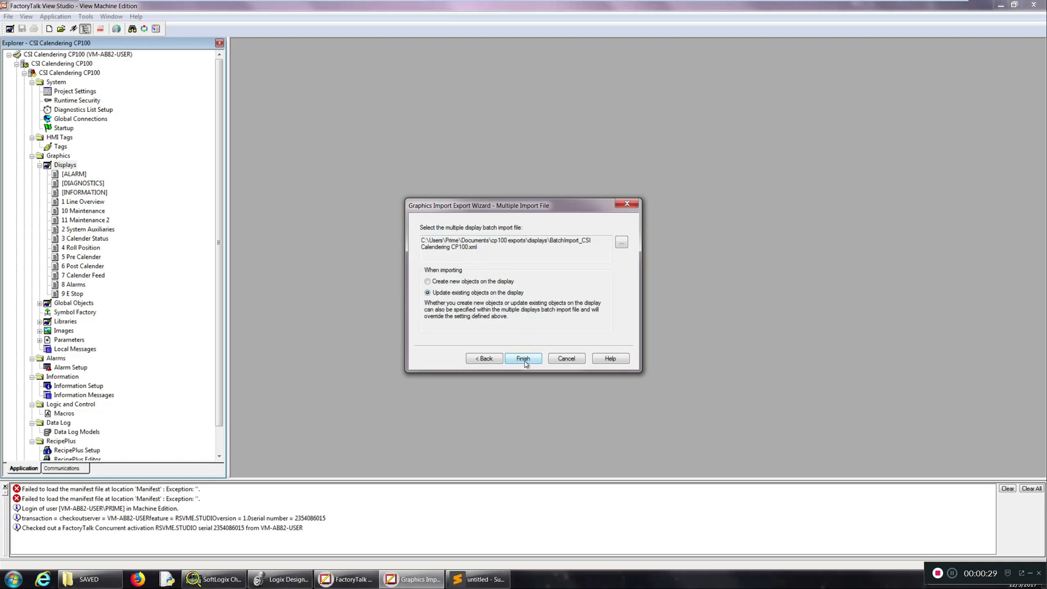
left_click(523, 359)
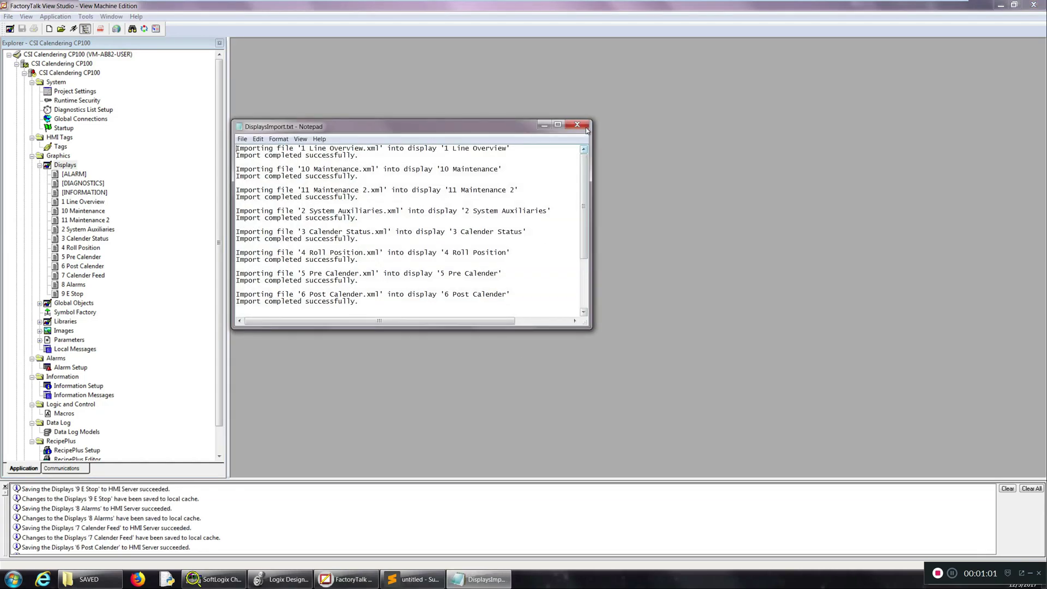
Close the DisplaysImport log and reopen the 9 E Stop display
left_click(576, 125)
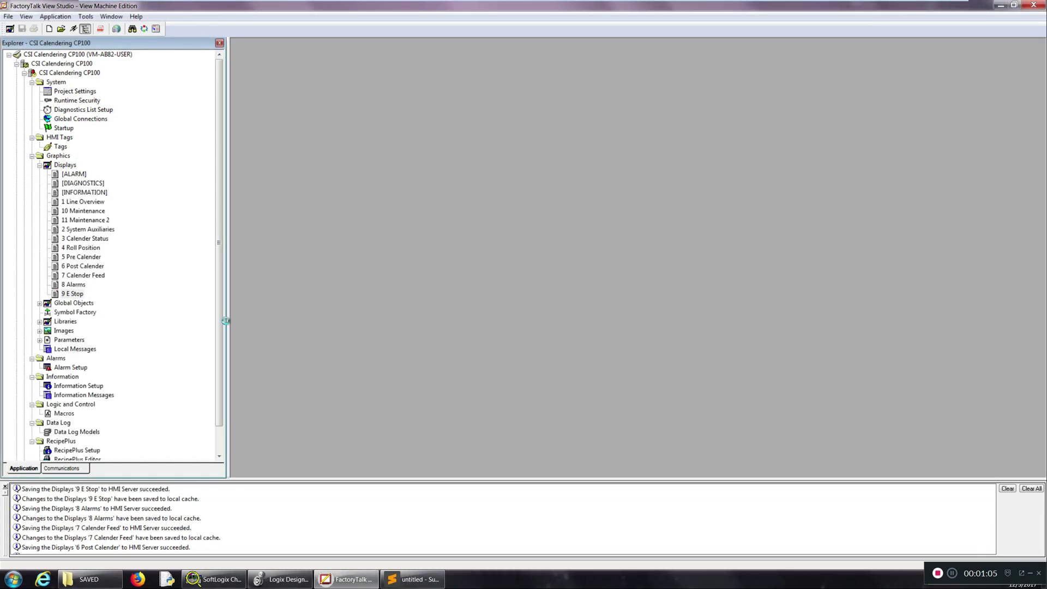
double_click(74, 294)
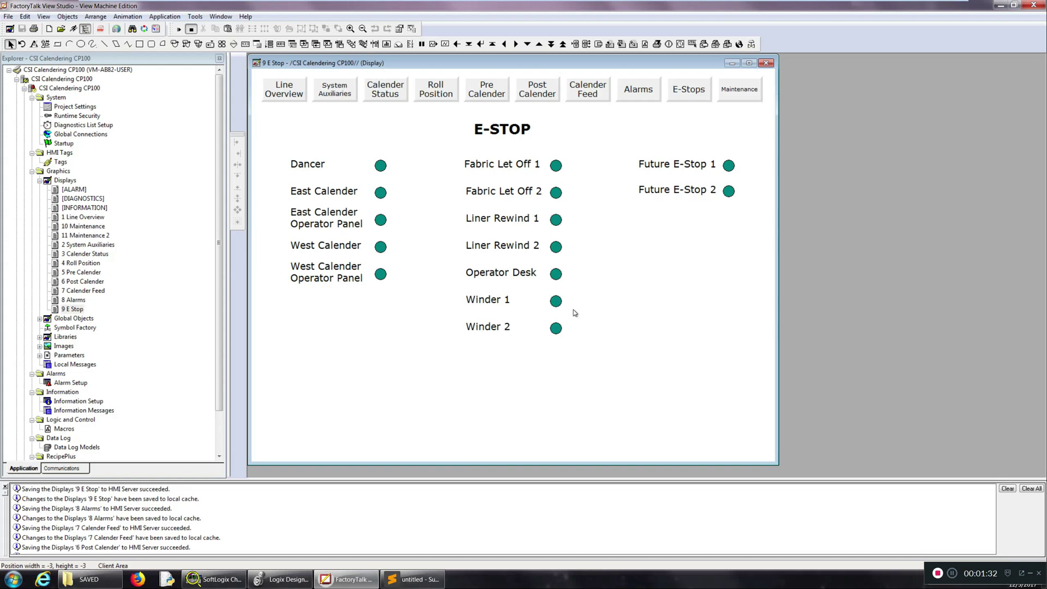
mouse_move(589, 181)
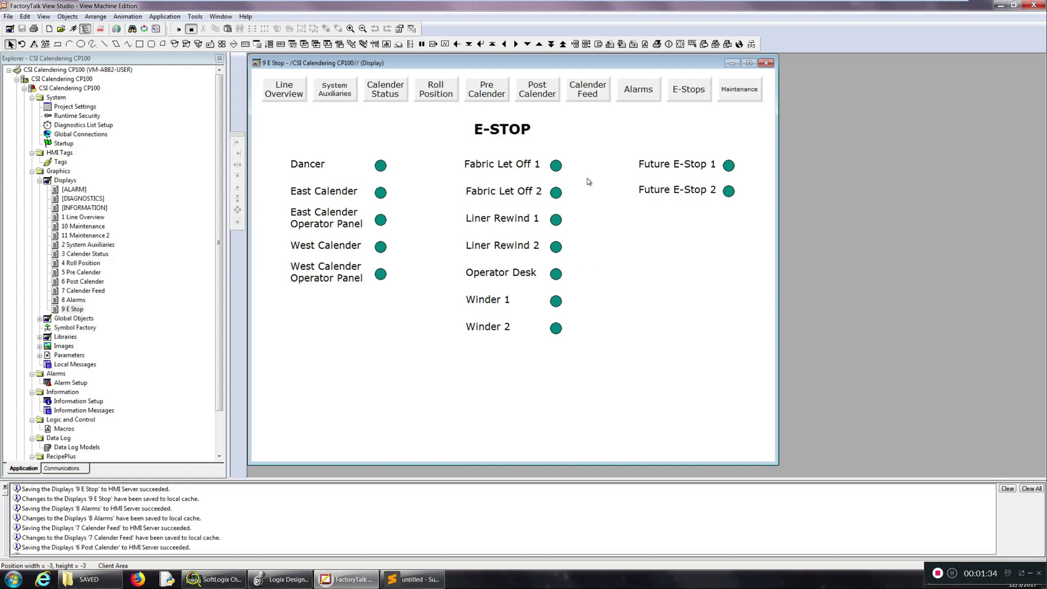
mouse_move(420, 108)
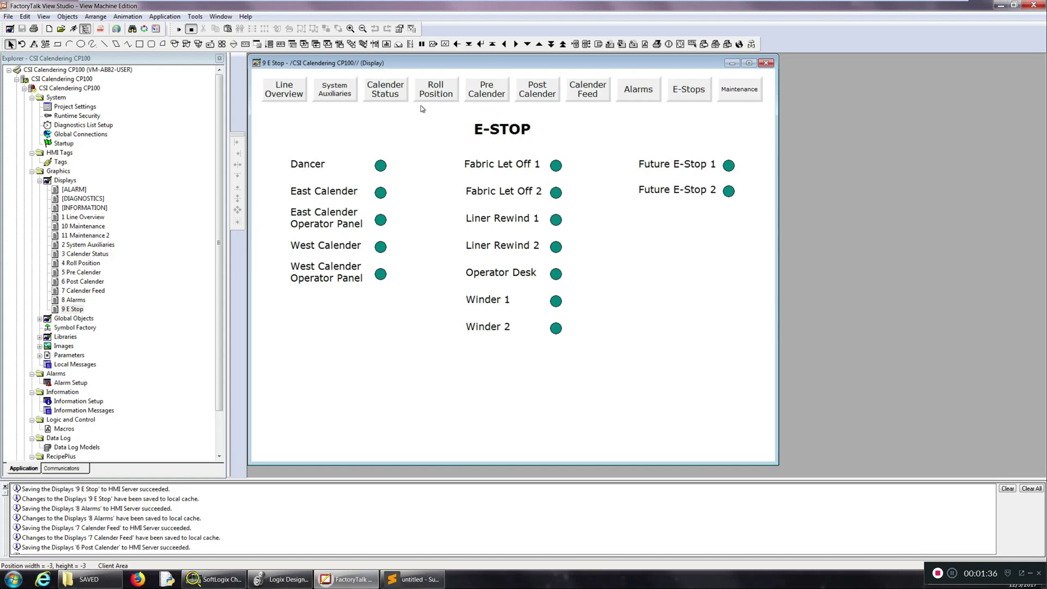